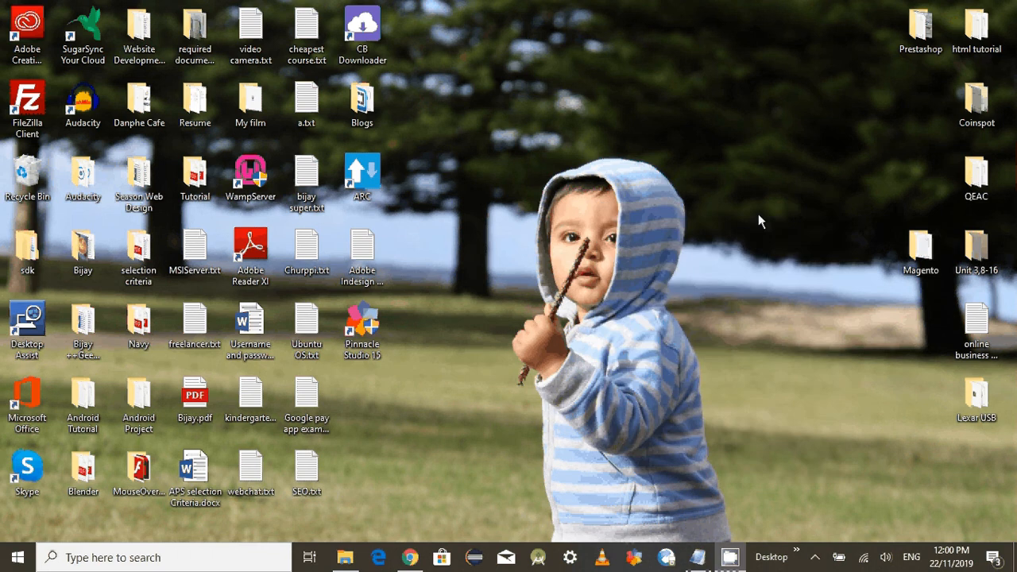
{"action": "mouse_move", "coordinate": [812, 362]}
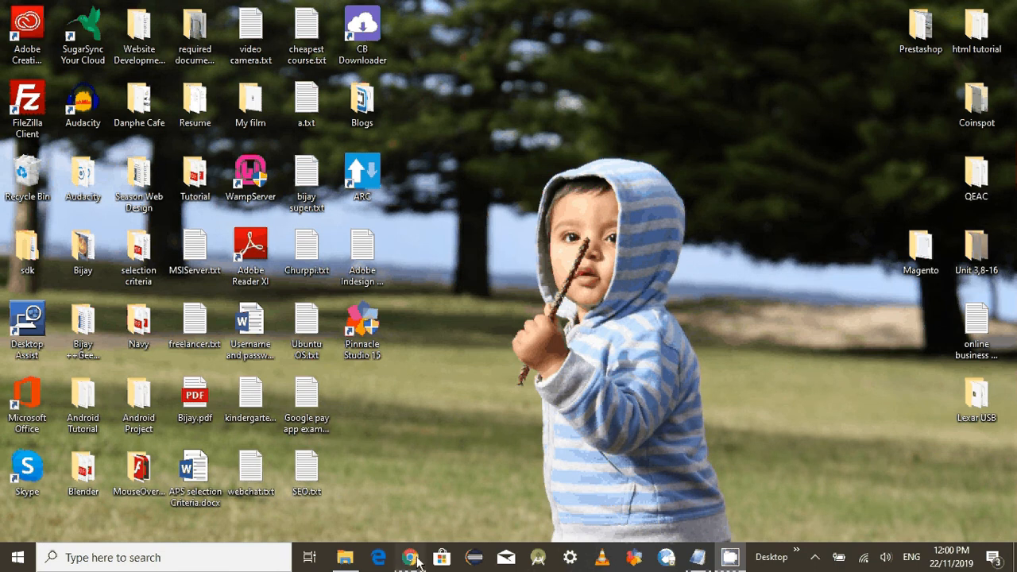
Step: Bring up the Chrome window showing the WordPress admin dashboard
{"action": "left_click", "coordinate": [410, 557]}
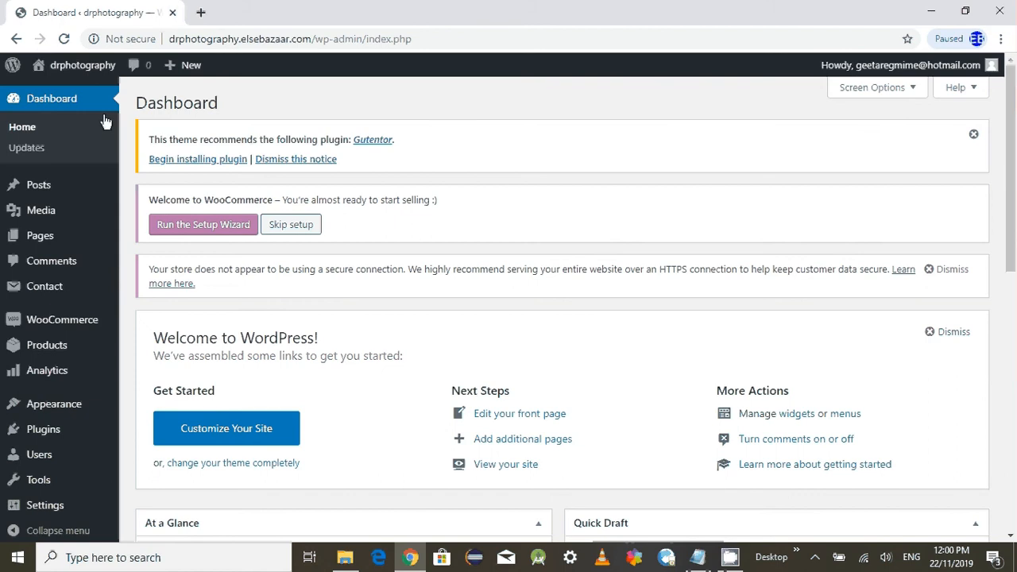
Step: Visit drphotography.elsebazaar.com in a new tab and load its Cart page from the top navigation
{"action": "left_click", "coordinate": [200, 12]}
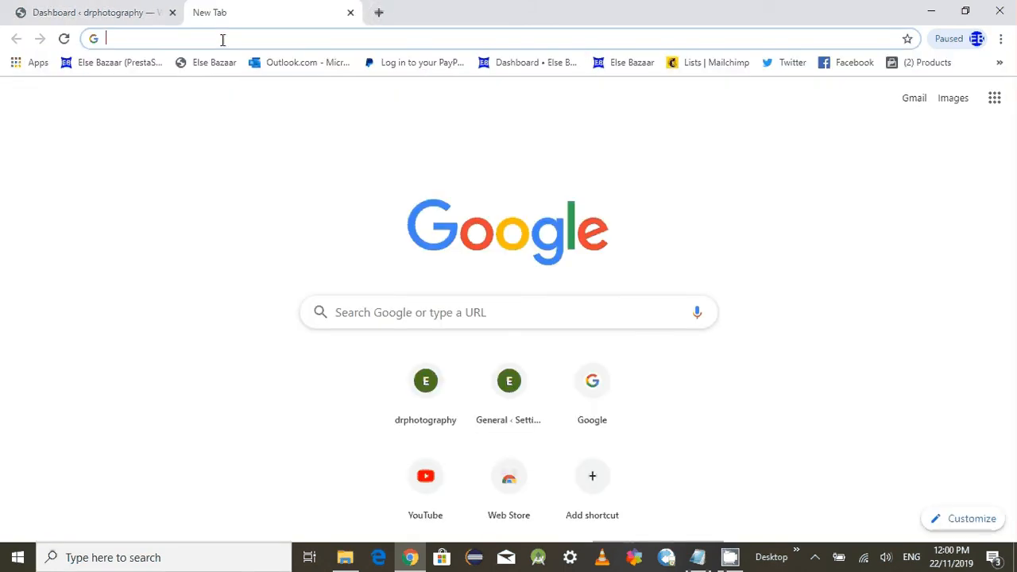
{"action": "type", "text": "drphotography.elsebazaar.com"}
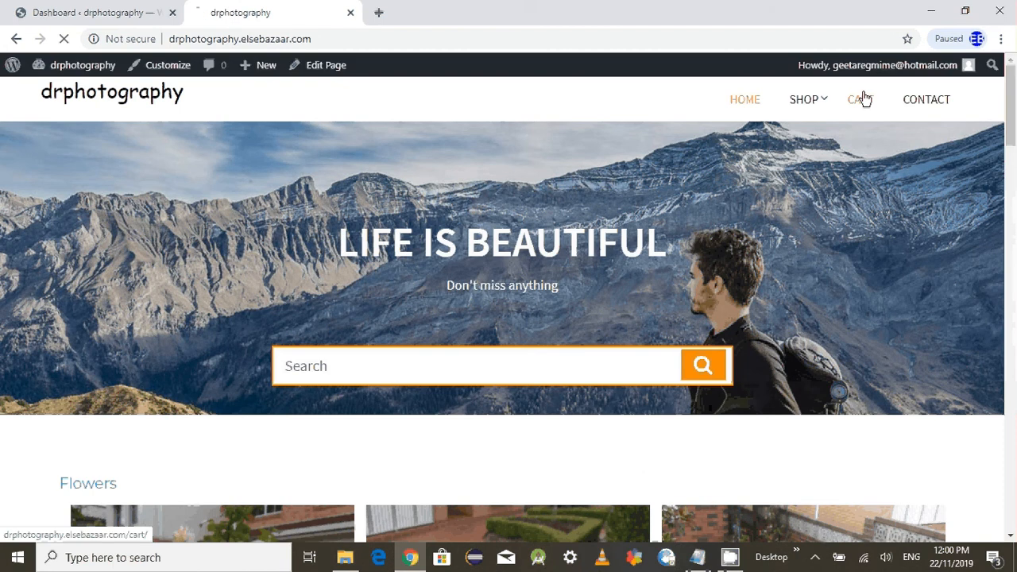
{"action": "left_click", "coordinate": [860, 98]}
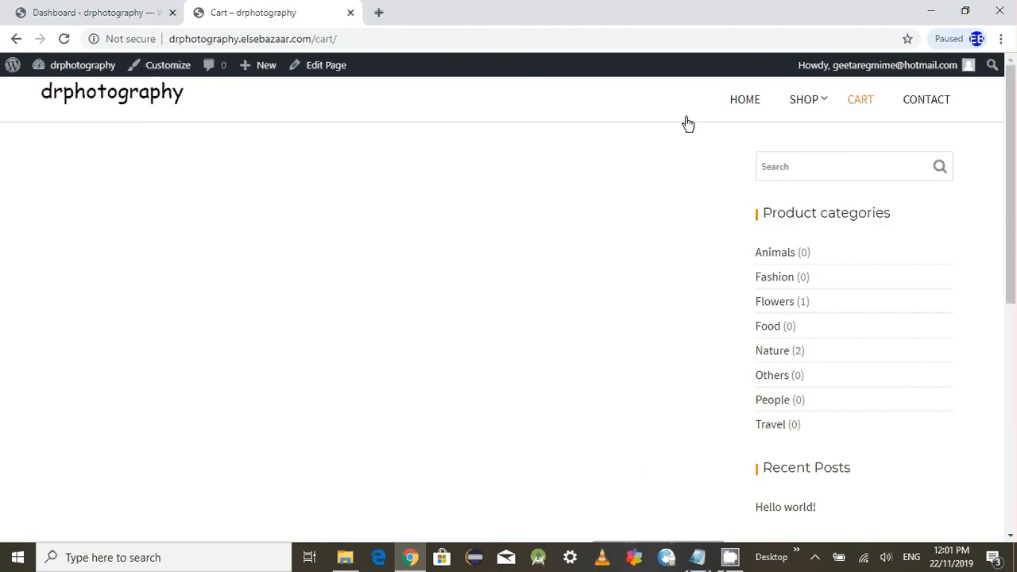
{"action": "mouse_move", "coordinate": [278, 276]}
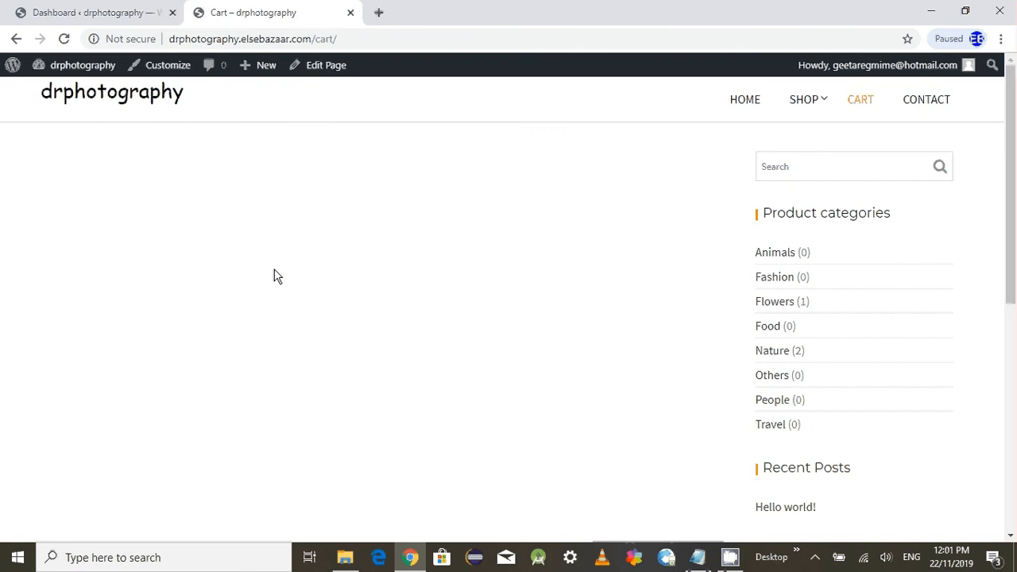
{"action": "mouse_move", "coordinate": [272, 242]}
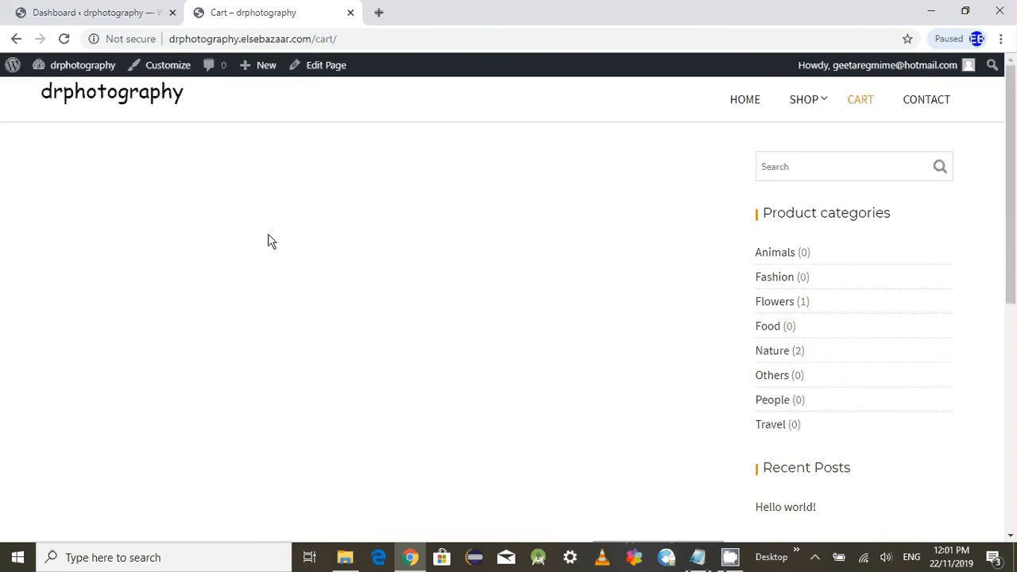
{"action": "mouse_move", "coordinate": [432, 261]}
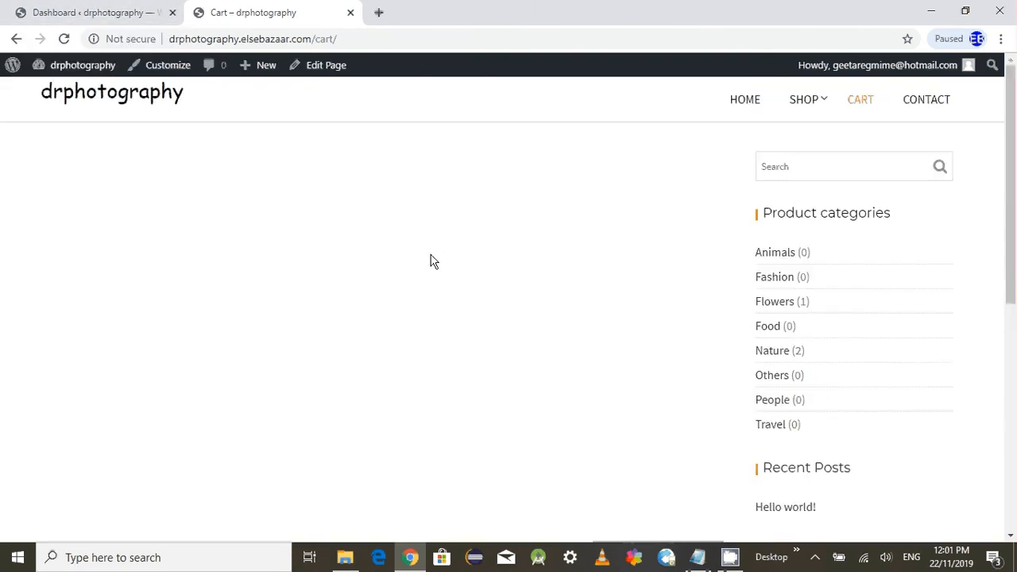
Step: Return to the admin dashboard and list all pages via Pages > All Pages
{"action": "left_click", "coordinate": [92, 13]}
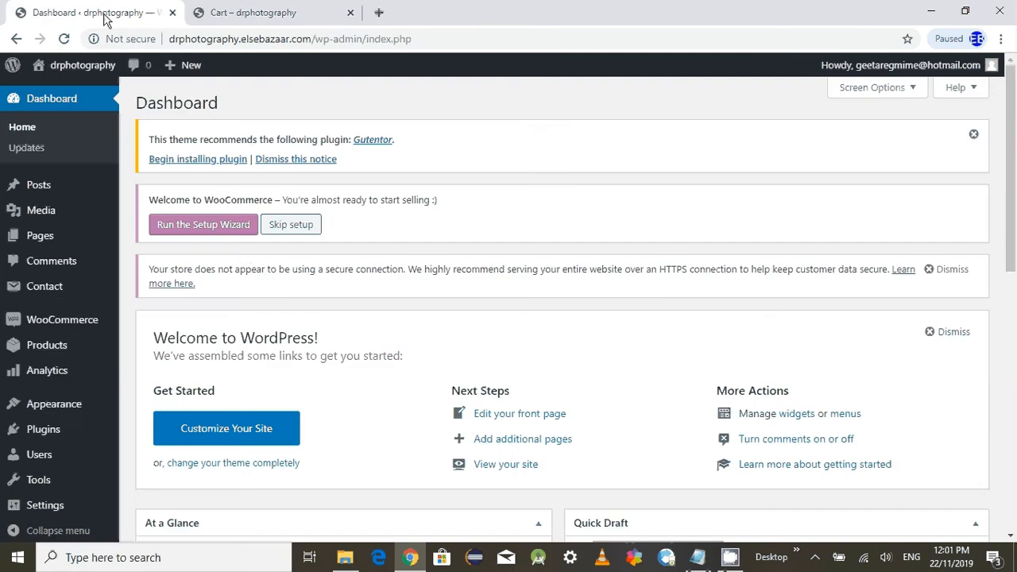
{"action": "mouse_move", "coordinate": [89, 261]}
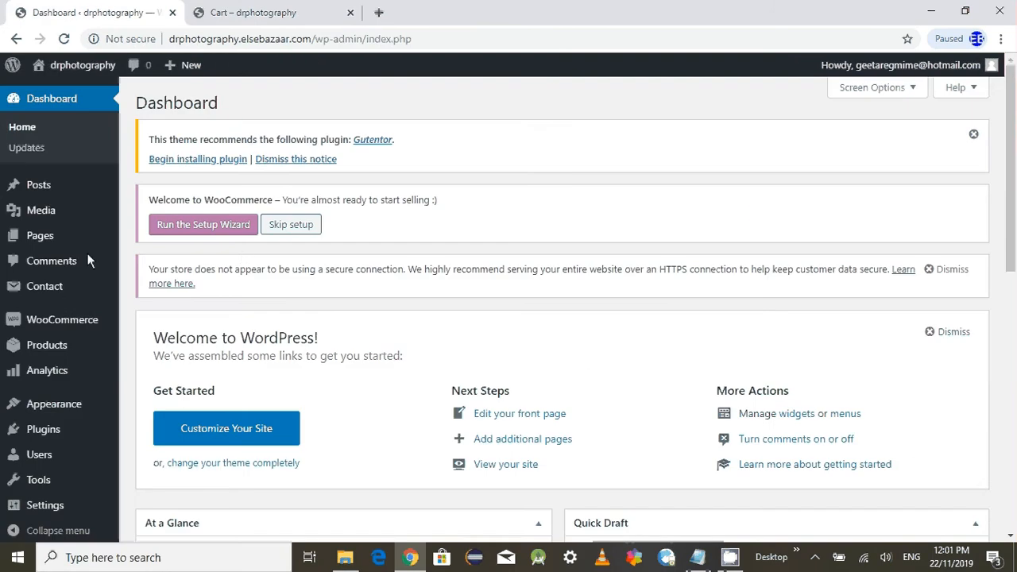
{"action": "left_click", "coordinate": [40, 235]}
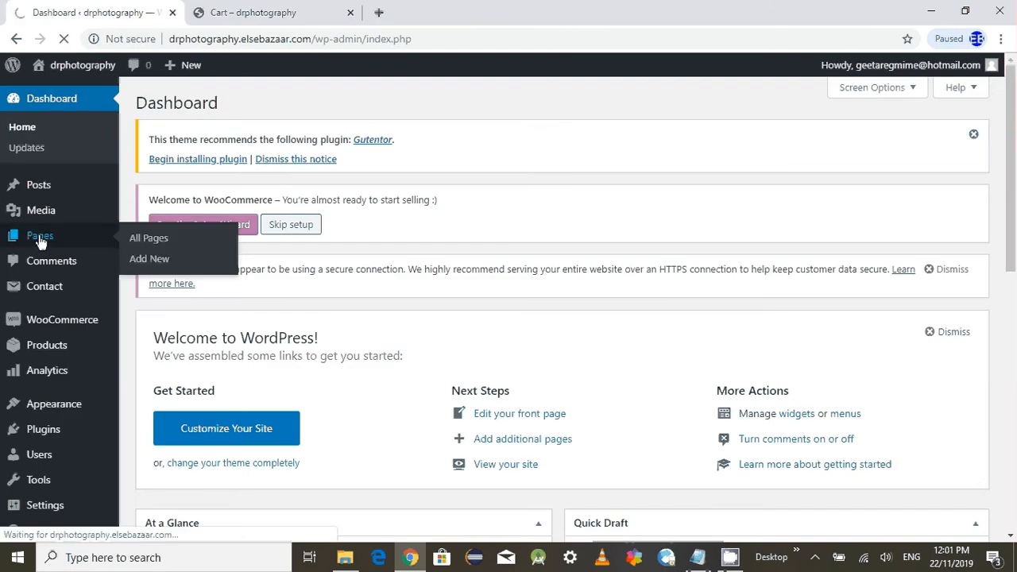
{"action": "left_click", "coordinate": [149, 238]}
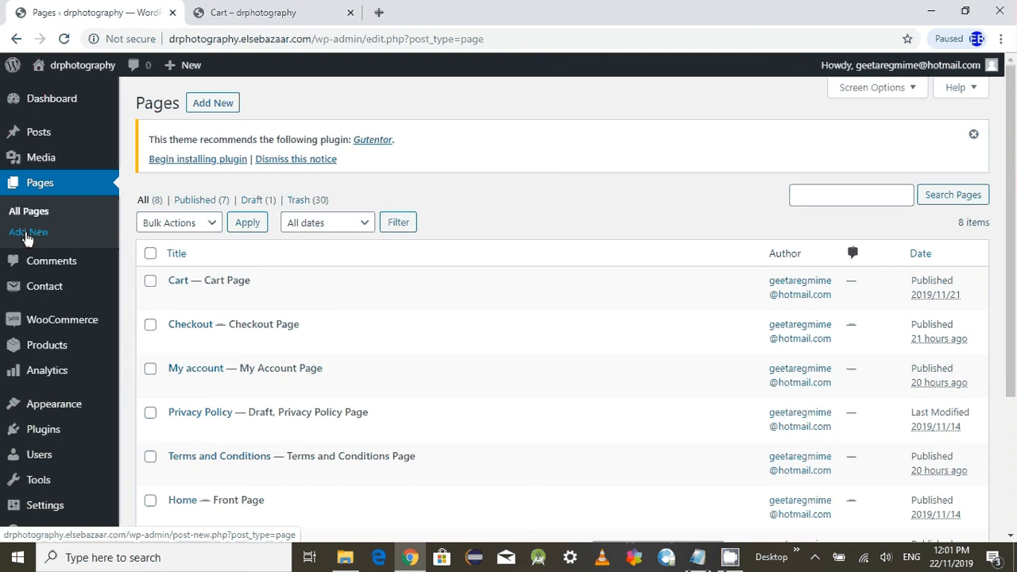
{"action": "mouse_move", "coordinate": [131, 267]}
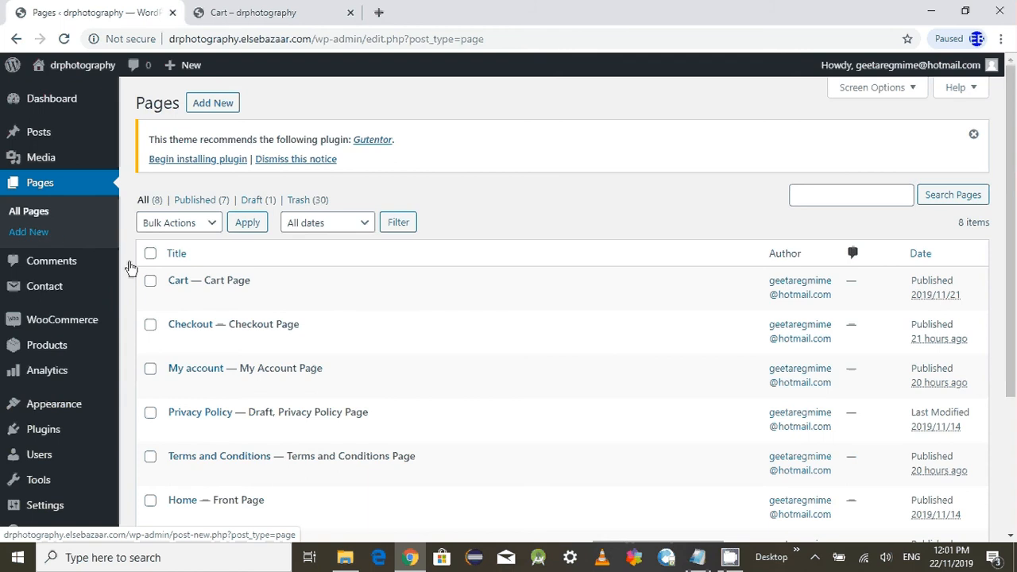
{"action": "mouse_move", "coordinate": [191, 324]}
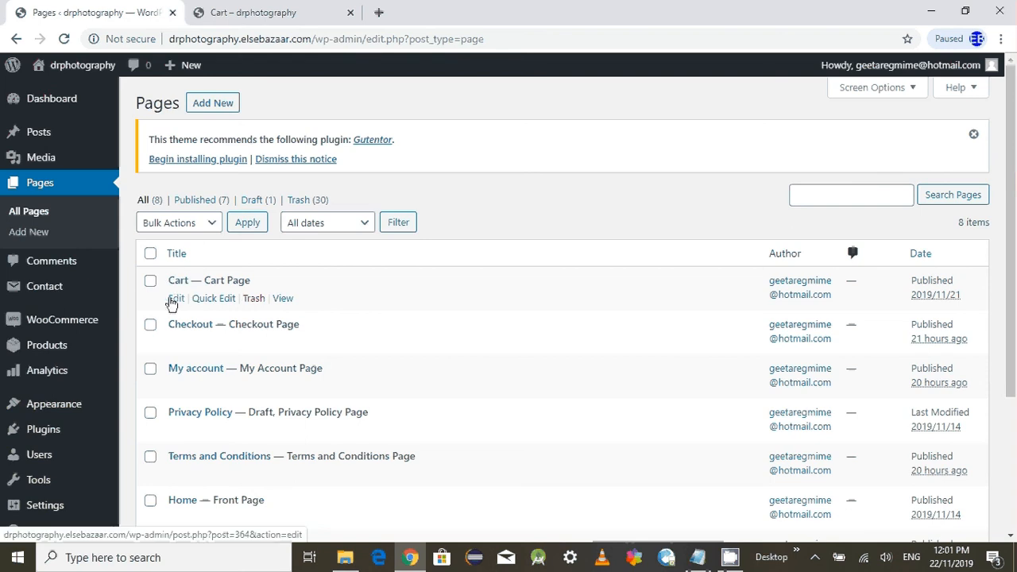
{"action": "mouse_move", "coordinate": [251, 456]}
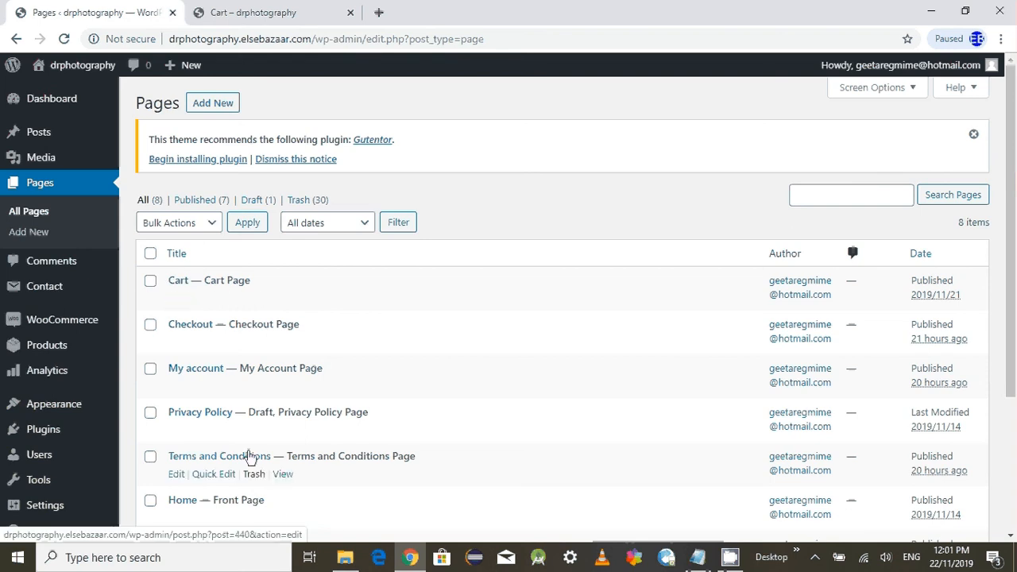
{"action": "left_click", "coordinate": [270, 13]}
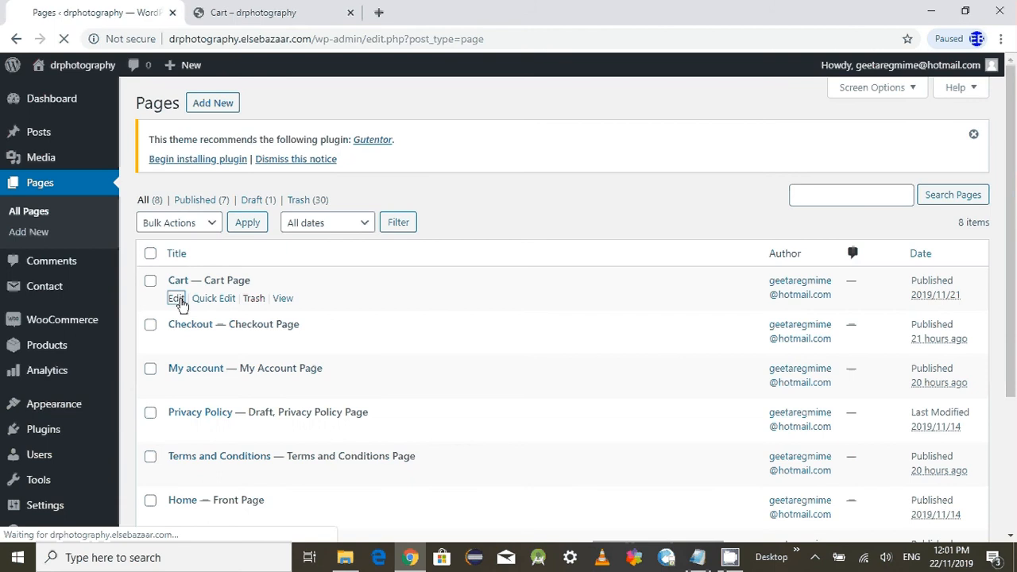
Step: Edit the Cart page to find it empty, then view the blank front-end cart again
{"action": "left_click", "coordinate": [175, 299]}
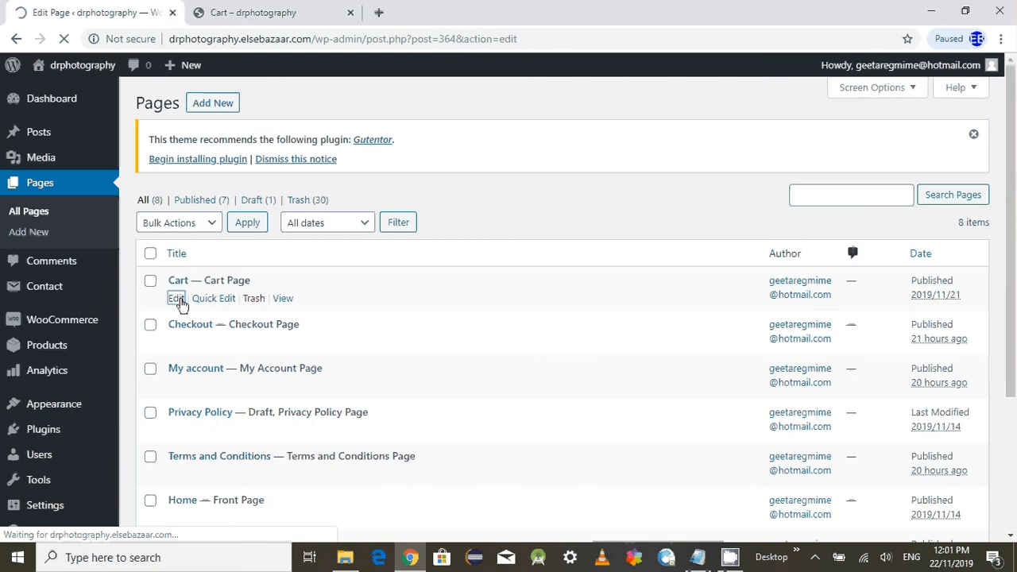
{"action": "left_click", "coordinate": [175, 298]}
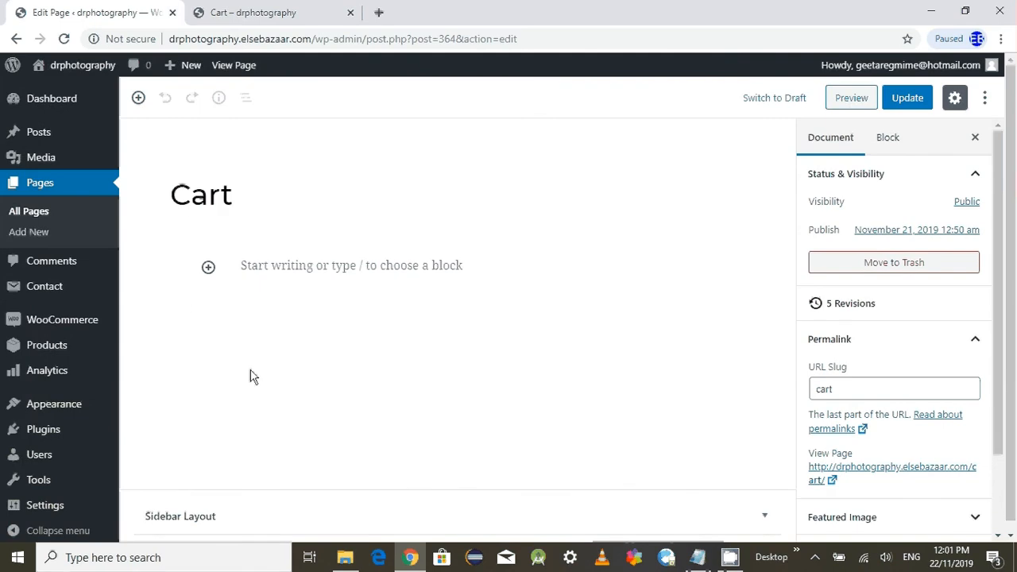
{"action": "mouse_move", "coordinate": [294, 262]}
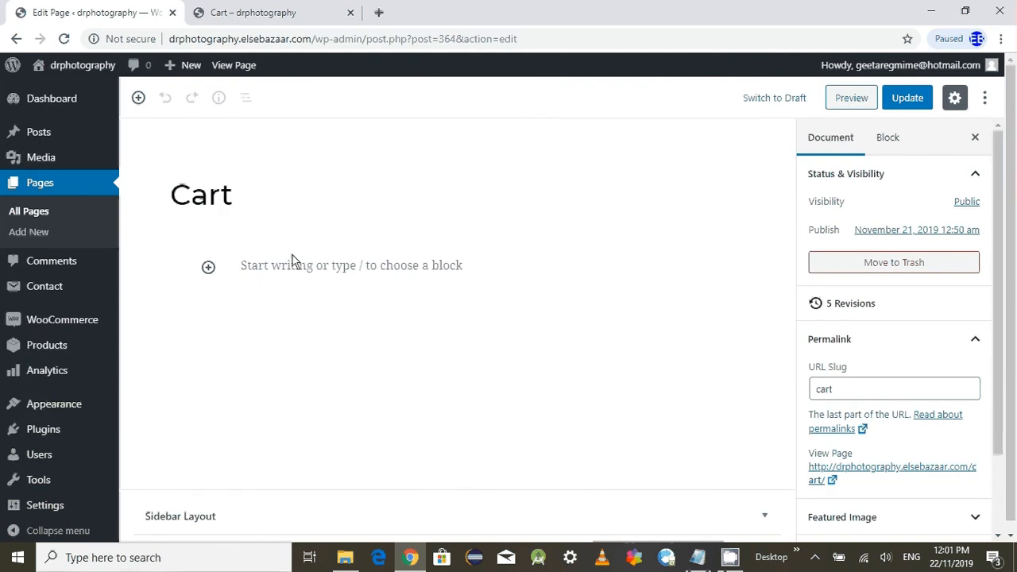
{"action": "mouse_move", "coordinate": [607, 373]}
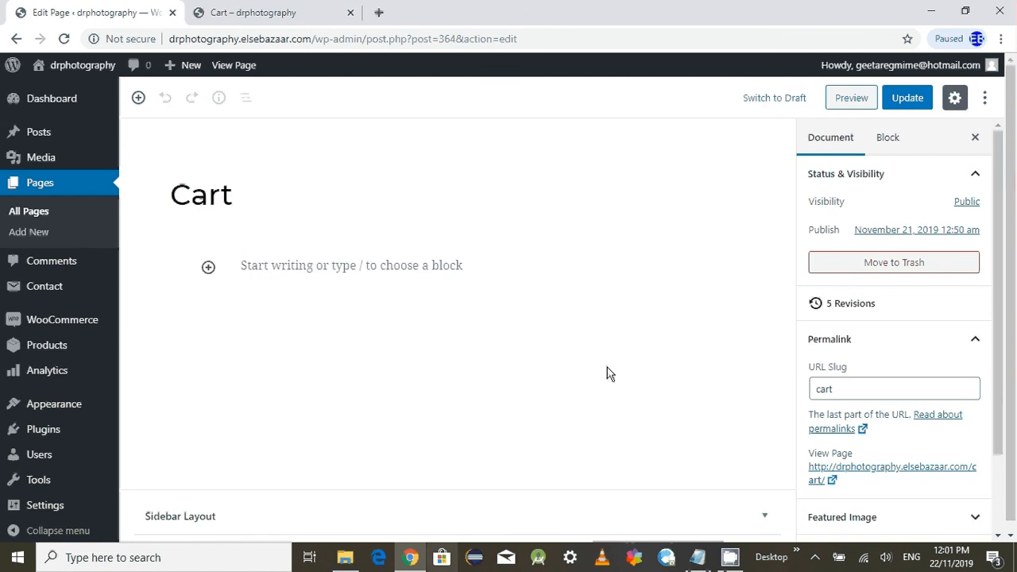
{"action": "mouse_move", "coordinate": [286, 333]}
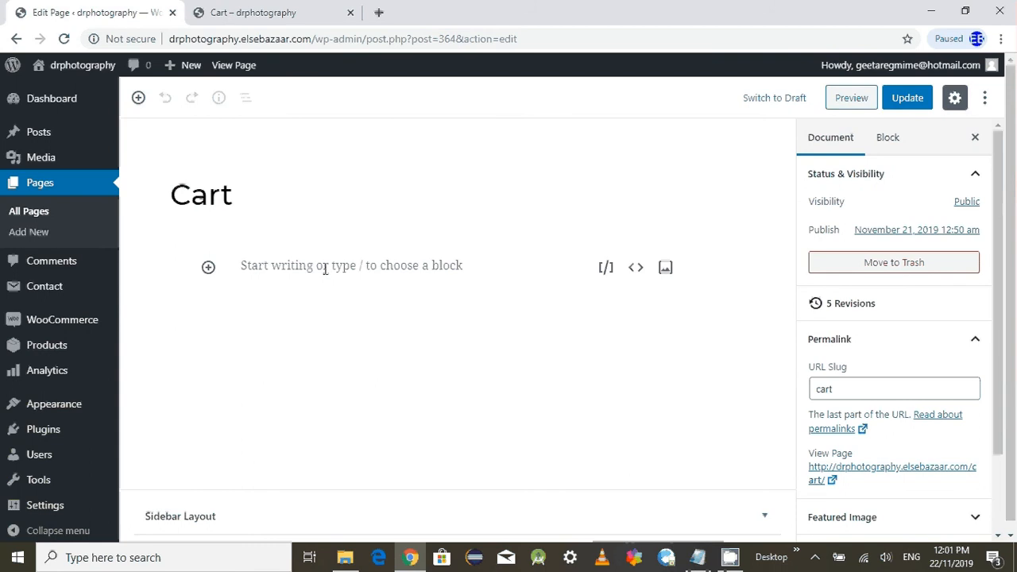
{"action": "left_click", "coordinate": [251, 13]}
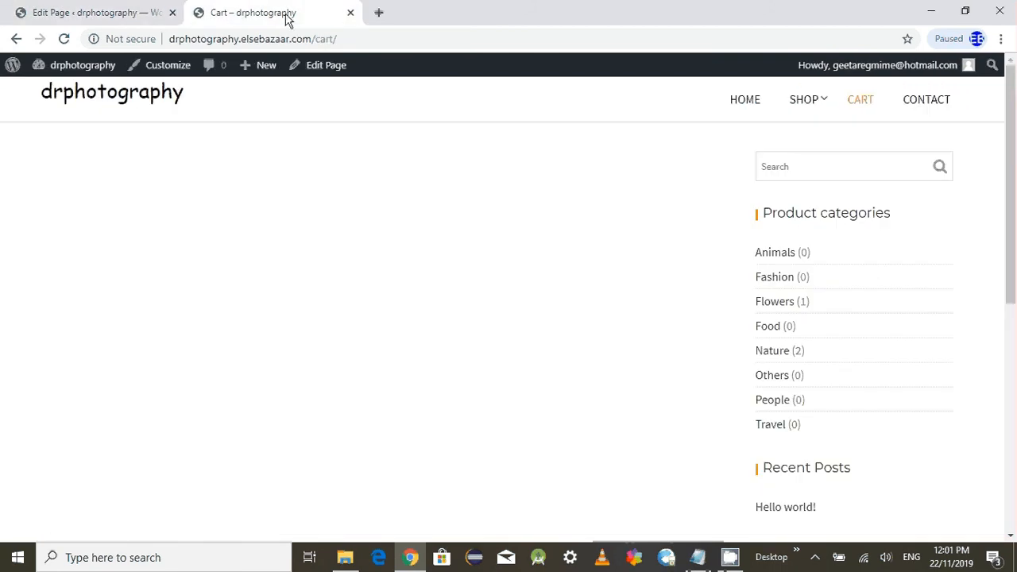
Step: Switch to the Notepad notes holding the woocommerce_cart shortcode
{"action": "left_click", "coordinate": [96, 13]}
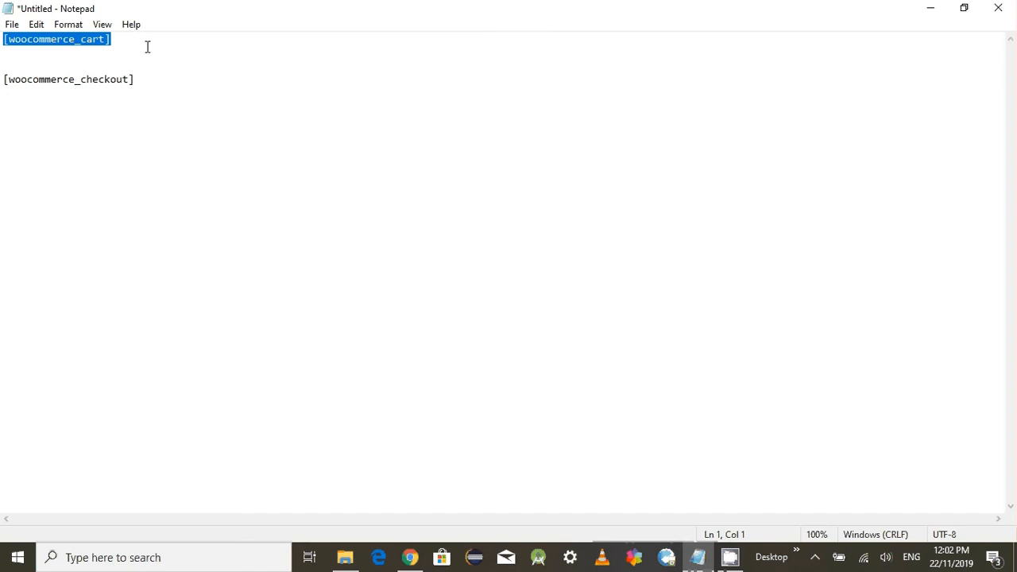
{"action": "mouse_move", "coordinate": [696, 556]}
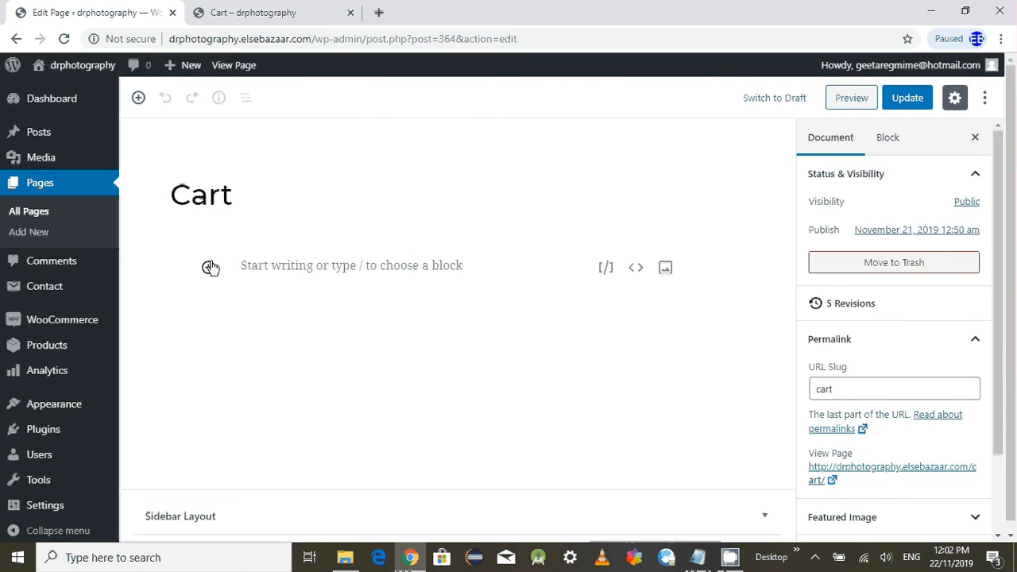
{"action": "mouse_move", "coordinate": [210, 267]}
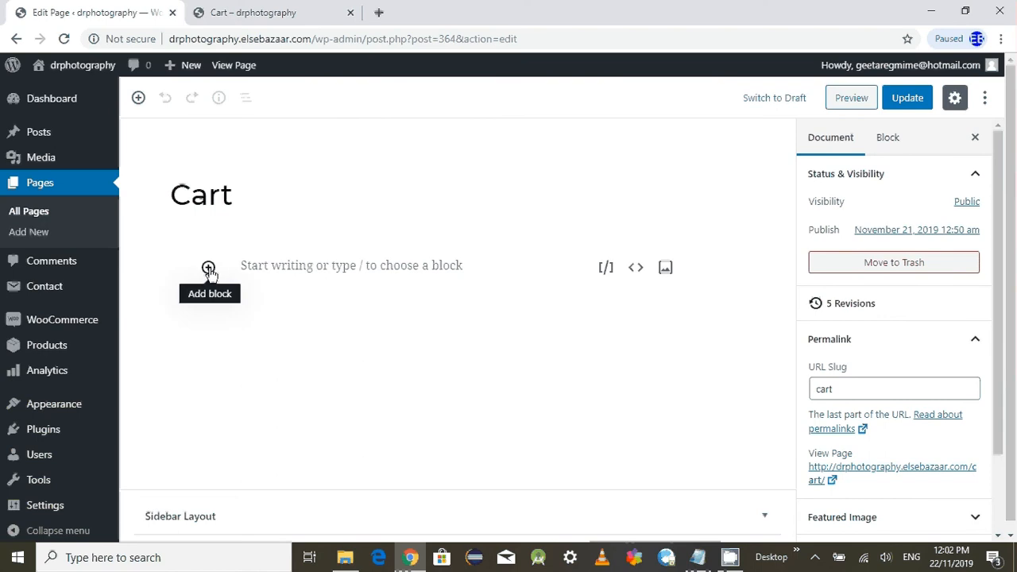
{"action": "mouse_move", "coordinate": [607, 267]}
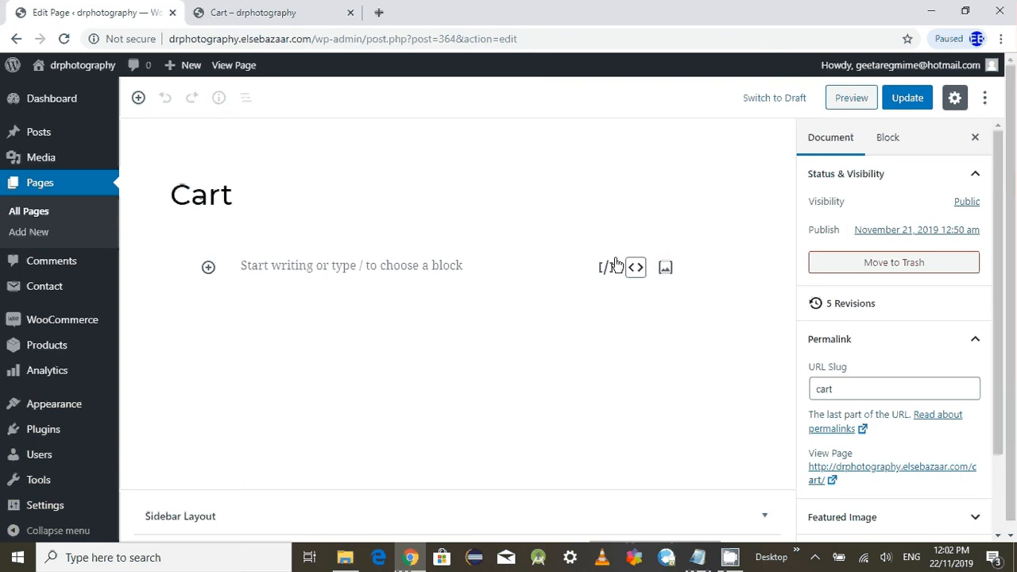
{"action": "mouse_move", "coordinate": [664, 267]}
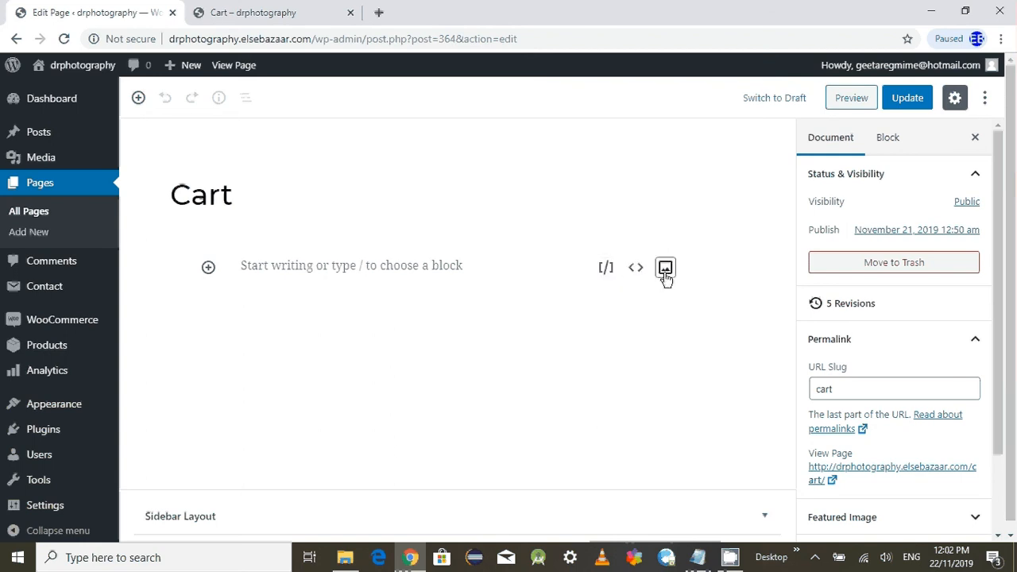
{"action": "mouse_move", "coordinate": [674, 273]}
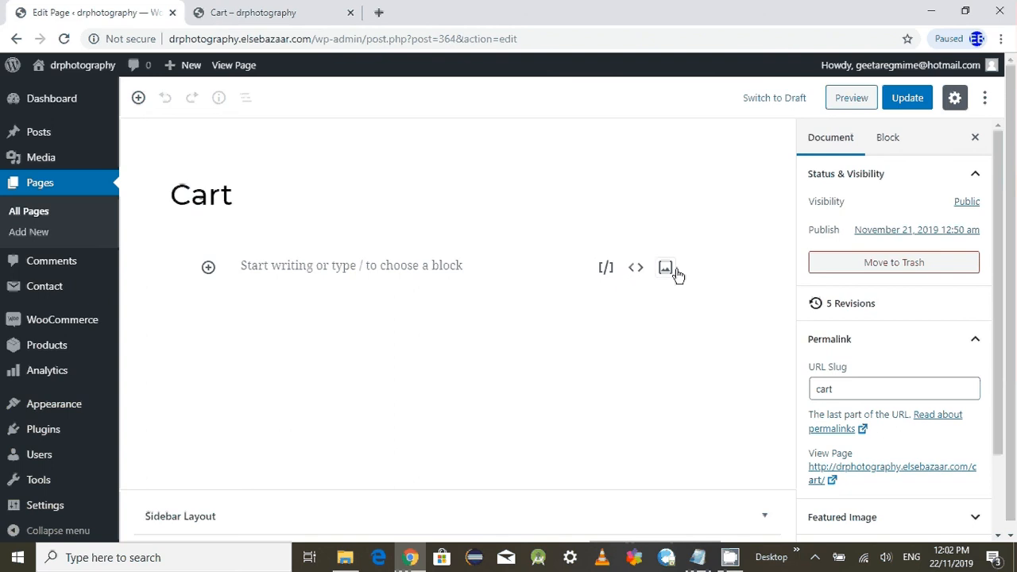
{"action": "mouse_move", "coordinate": [226, 267]}
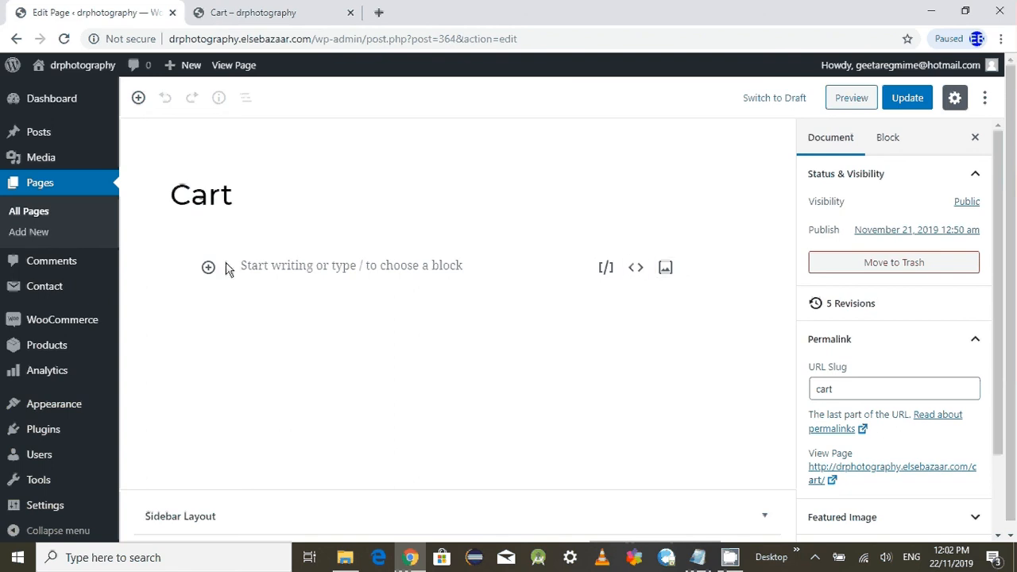
Step: Insert a Shortcode block with [woocommerce_cart] into the Cart page and update it
{"action": "left_click", "coordinate": [208, 266]}
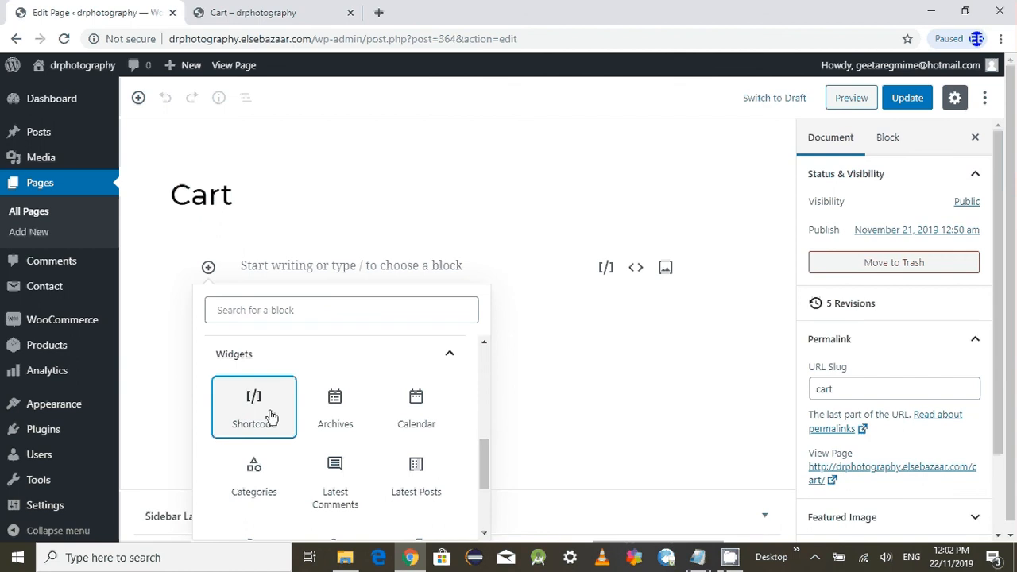
{"action": "left_click", "coordinate": [254, 405]}
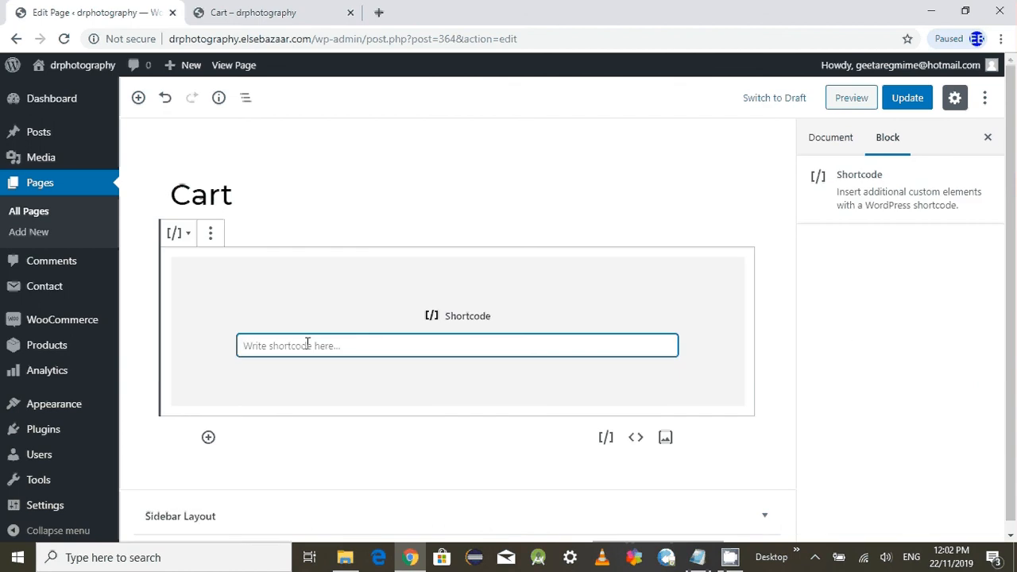
{"action": "type", "text": "[woocommerce_cart]"}
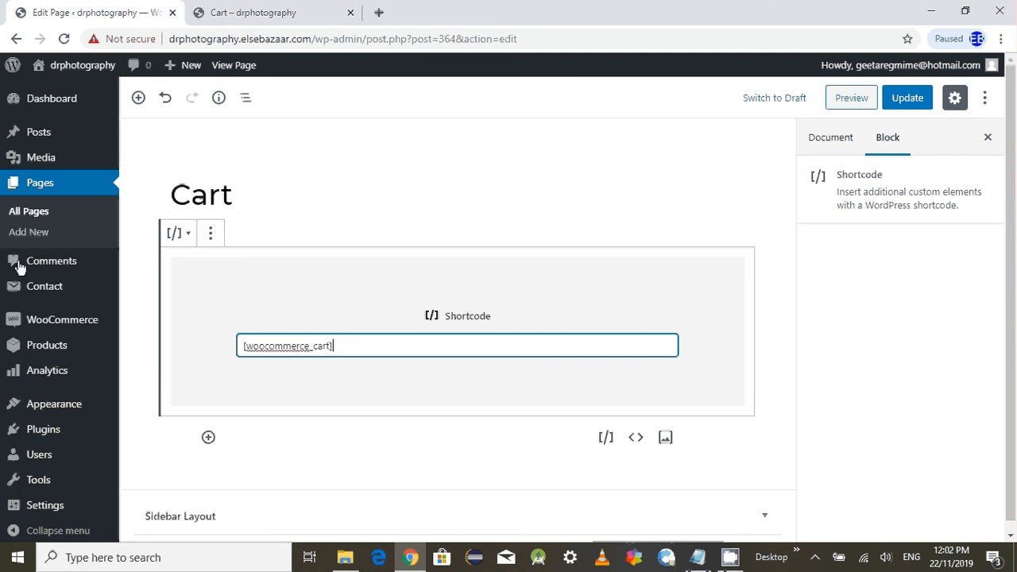
{"action": "left_click", "coordinate": [906, 97]}
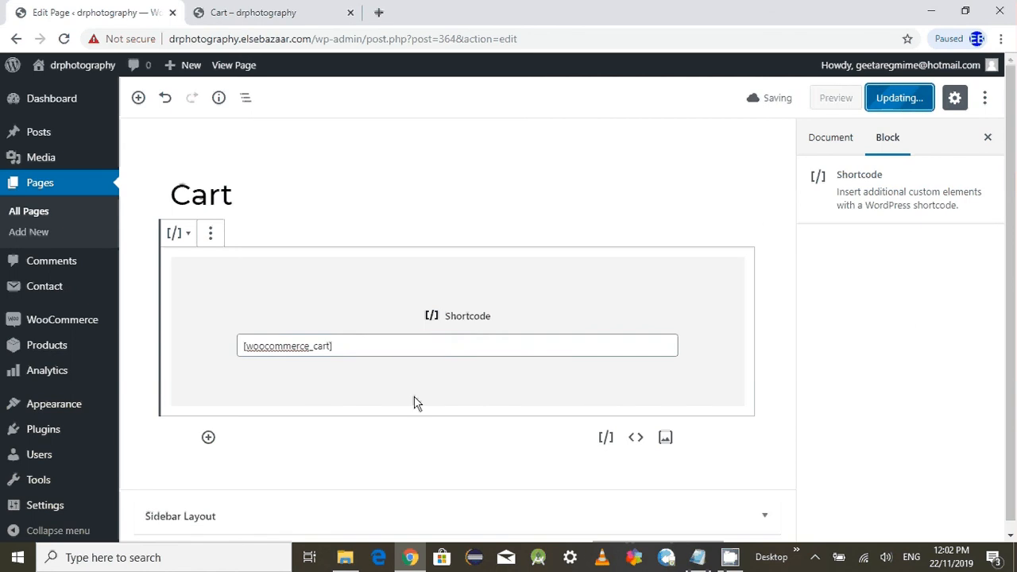
{"action": "left_click", "coordinate": [900, 97]}
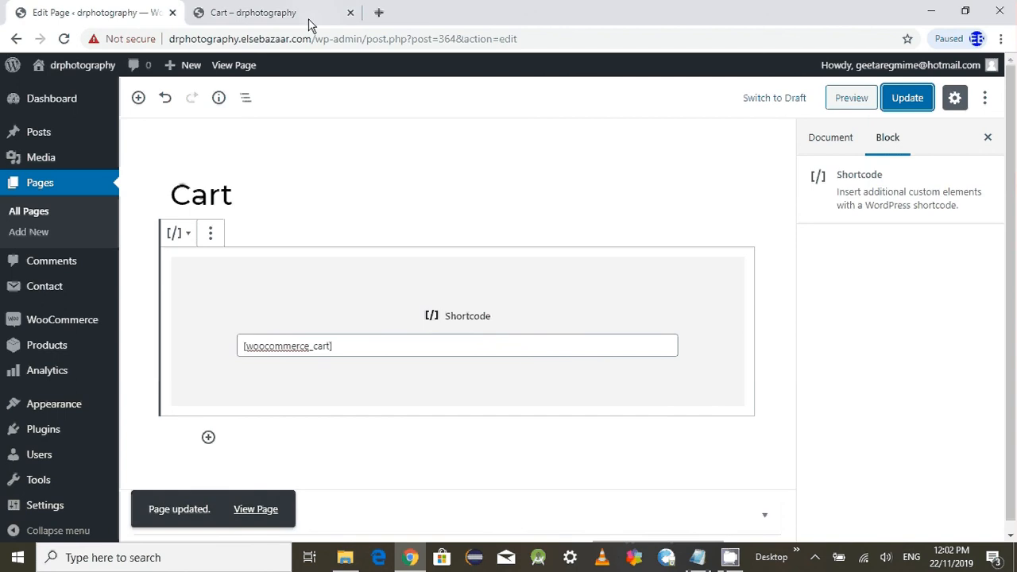
{"action": "left_click", "coordinate": [253, 12]}
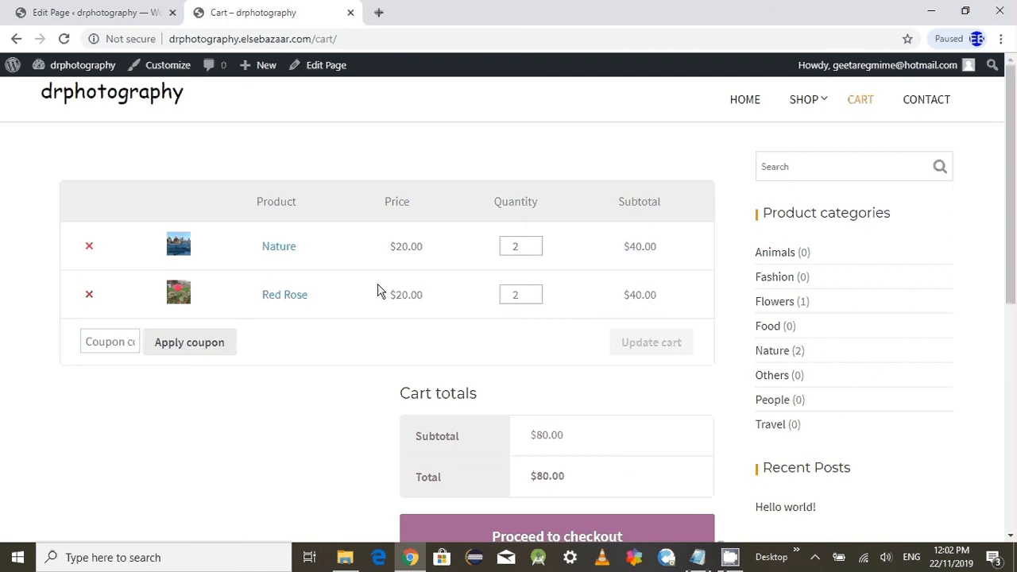
{"action": "mouse_move", "coordinate": [562, 329]}
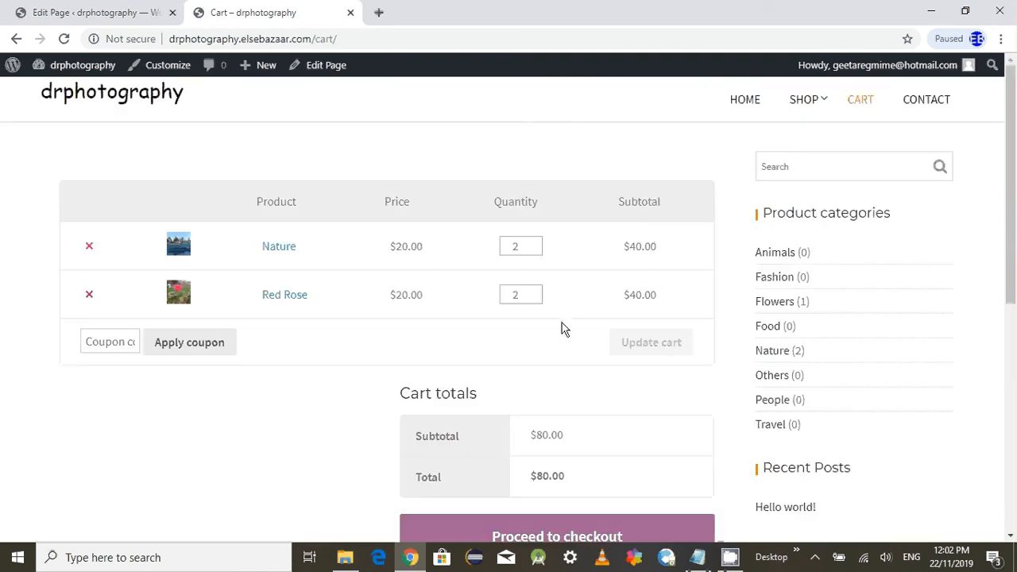
Step: Scroll through the restored cart table showing Nature and Red Rose with the $80.00 total
{"action": "scroll", "scroll_direction": "down", "scroll_amount": 3}
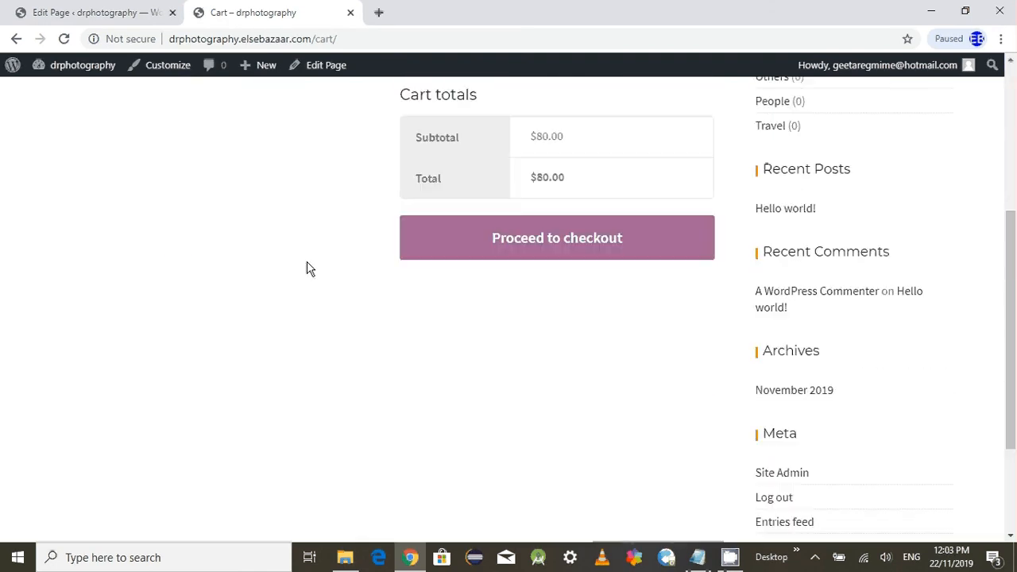
{"action": "scroll", "scroll_direction": "up", "scroll_amount": 3}
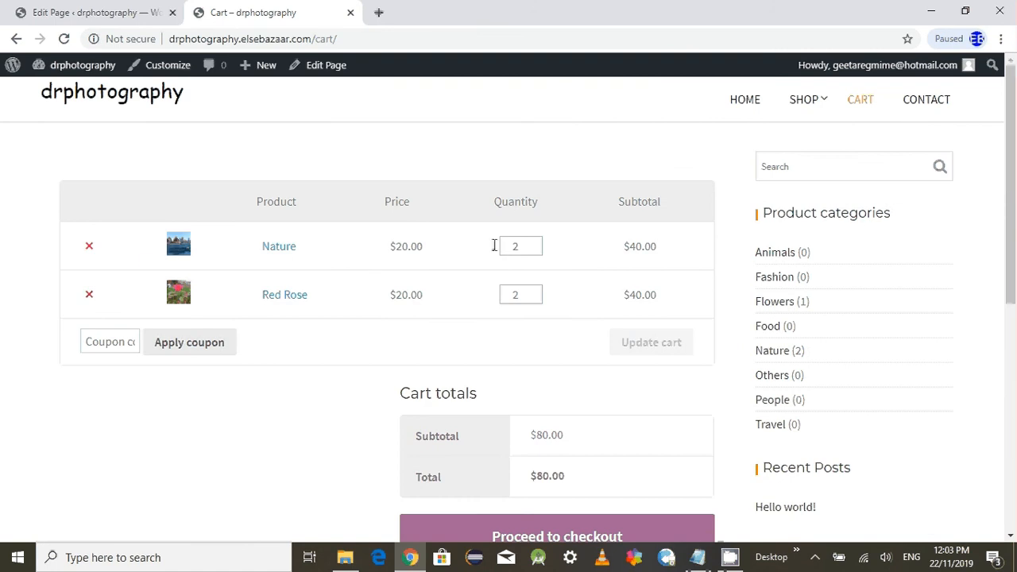
{"action": "mouse_move", "coordinate": [420, 305]}
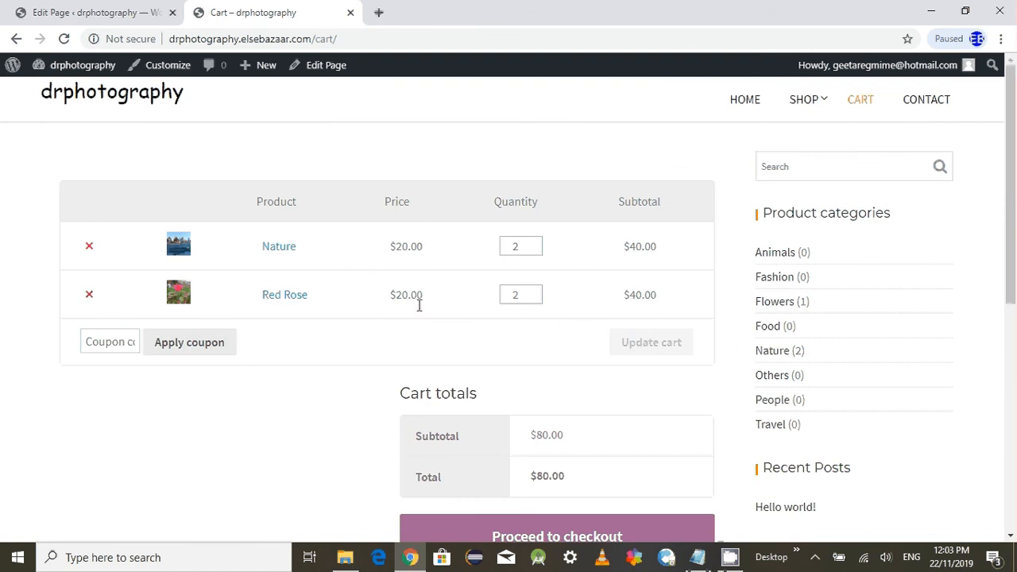
{"action": "scroll", "scroll_direction": "down", "scroll_amount": 3}
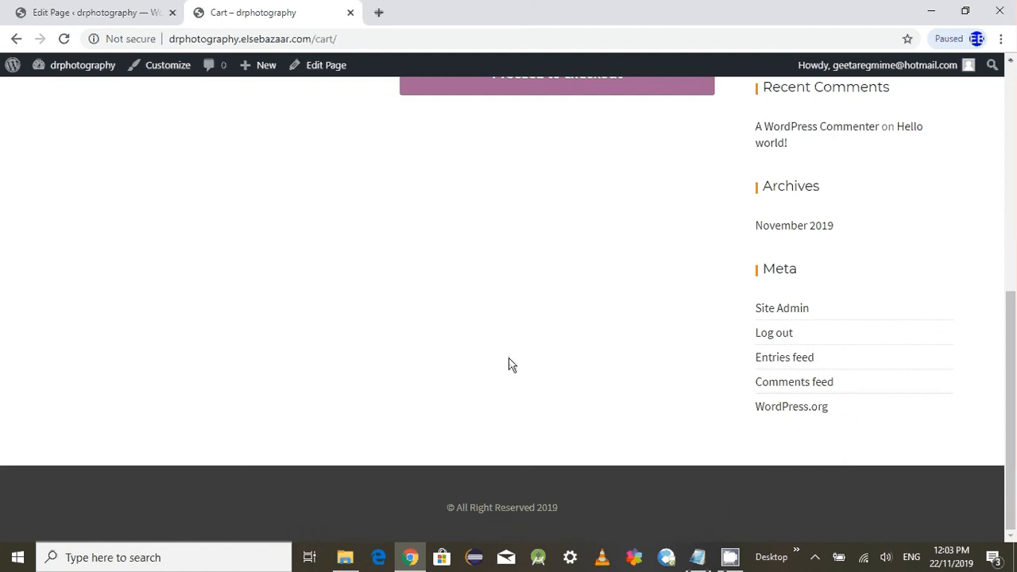
{"action": "scroll", "scroll_direction": "up", "scroll_amount": 3}
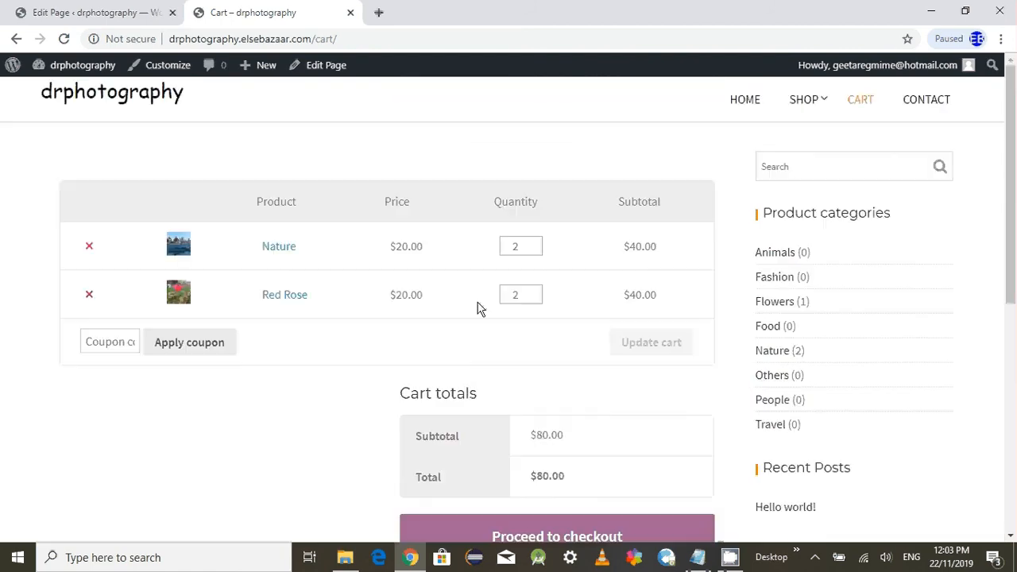
{"action": "mouse_move", "coordinate": [95, 12]}
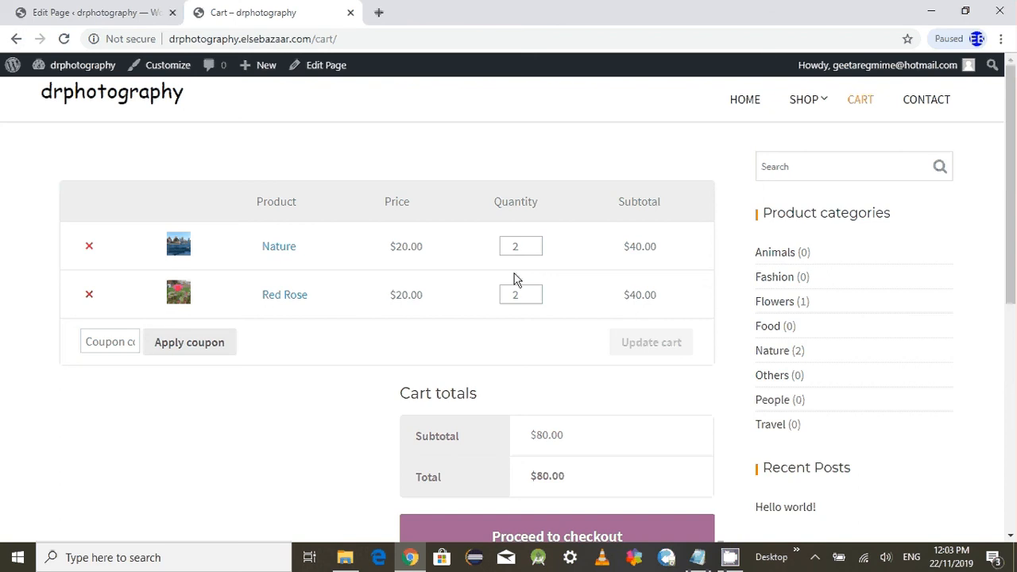
{"action": "mouse_move", "coordinate": [435, 278]}
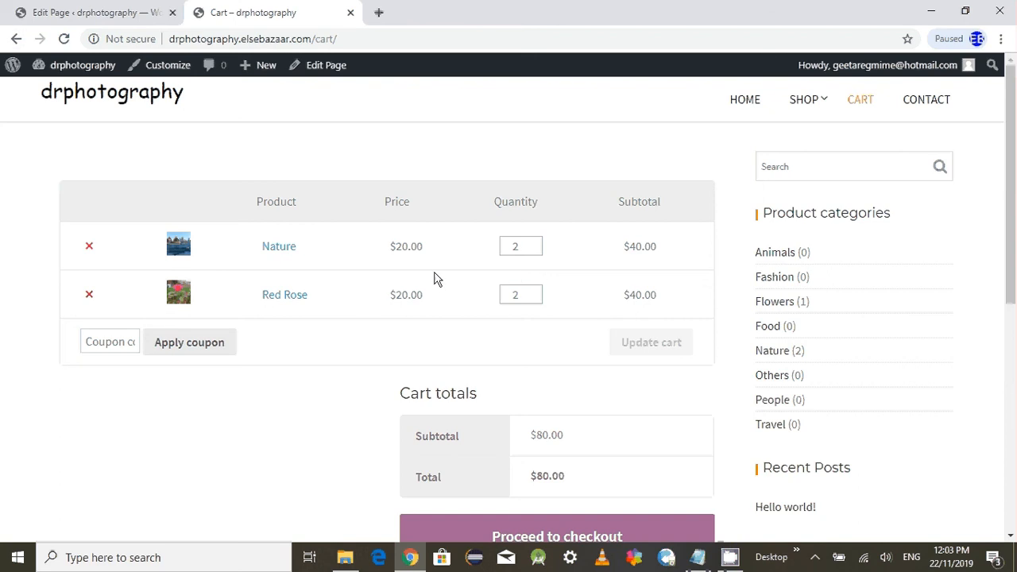
{"action": "mouse_move", "coordinate": [560, 273]}
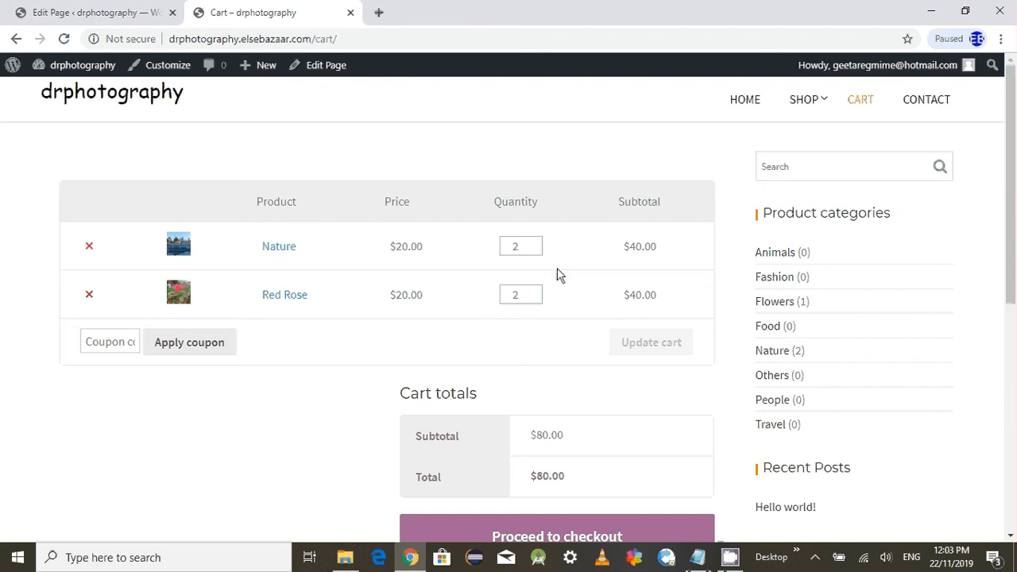
{"action": "mouse_move", "coordinate": [547, 399]}
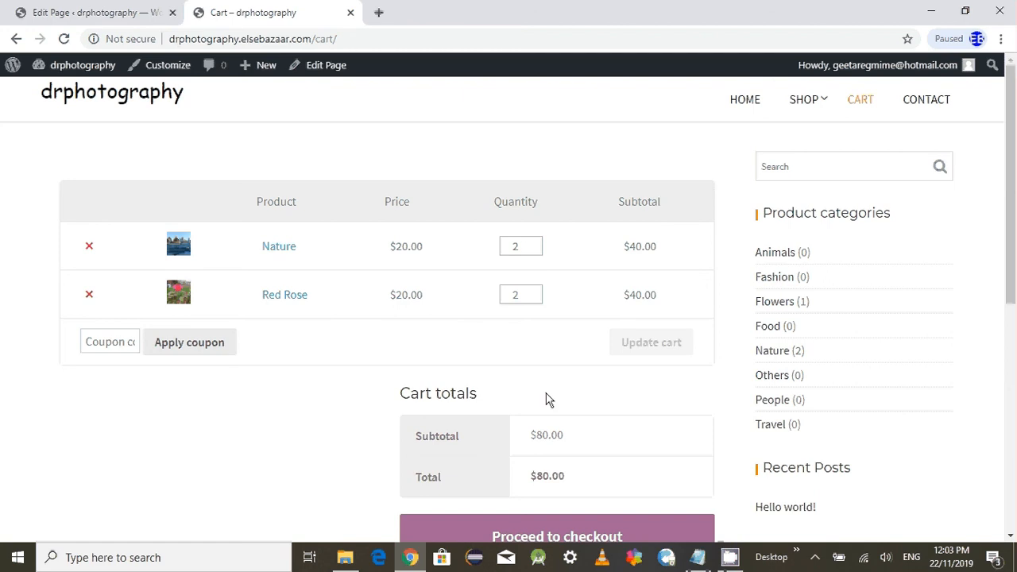
{"action": "mouse_move", "coordinate": [562, 365]}
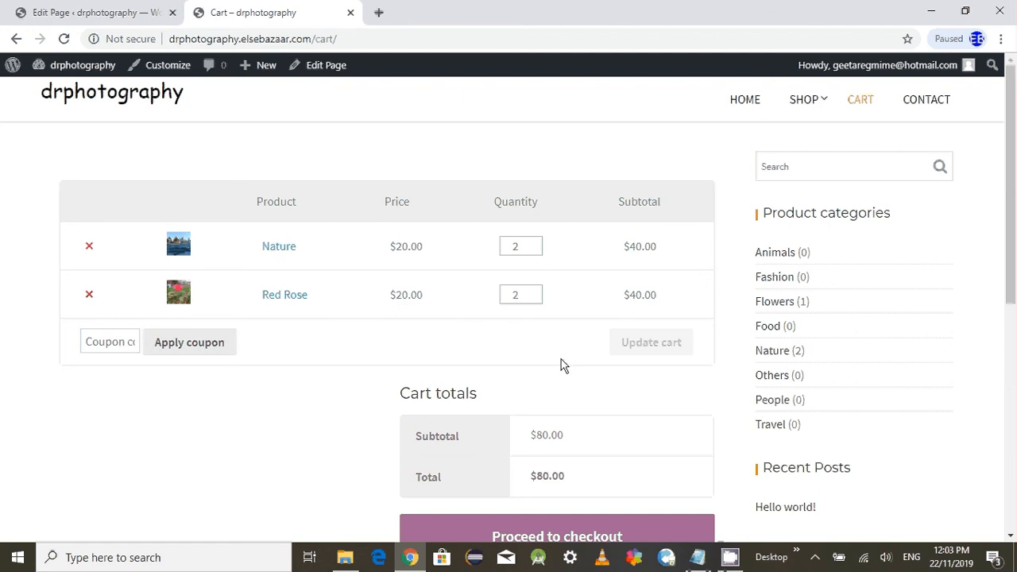
{"action": "mouse_move", "coordinate": [734, 534]}
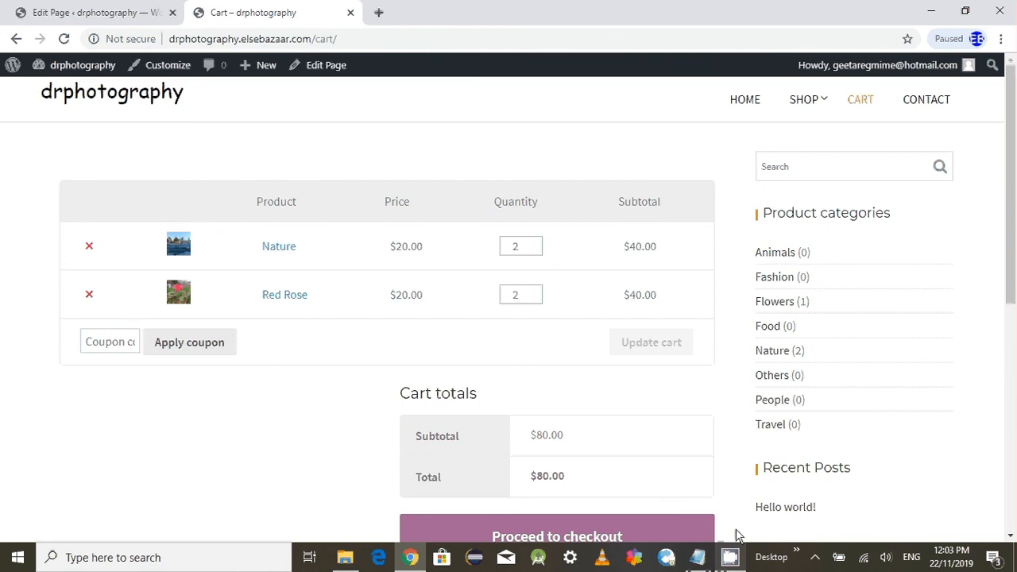
{"action": "mouse_move", "coordinate": [820, 559]}
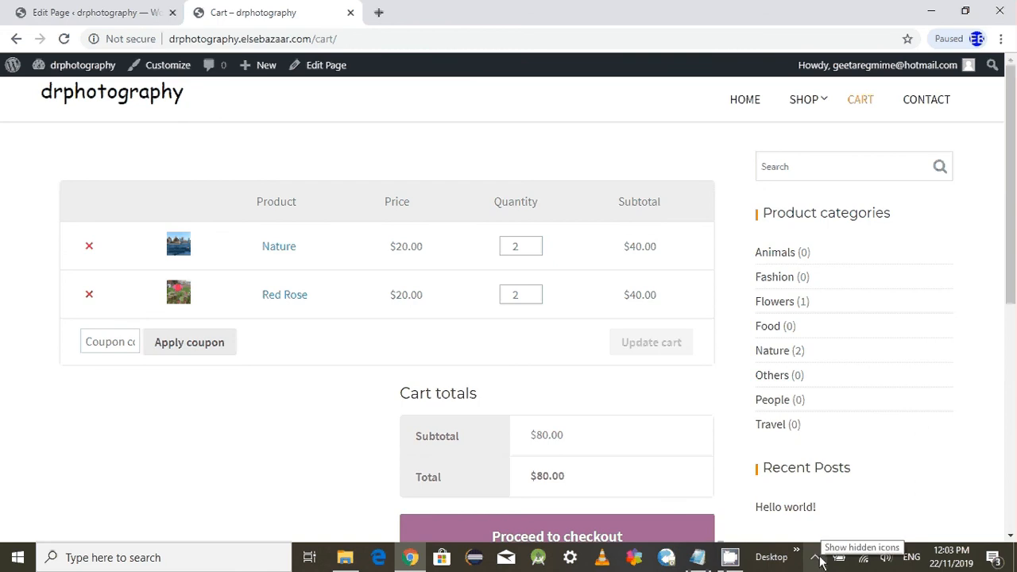